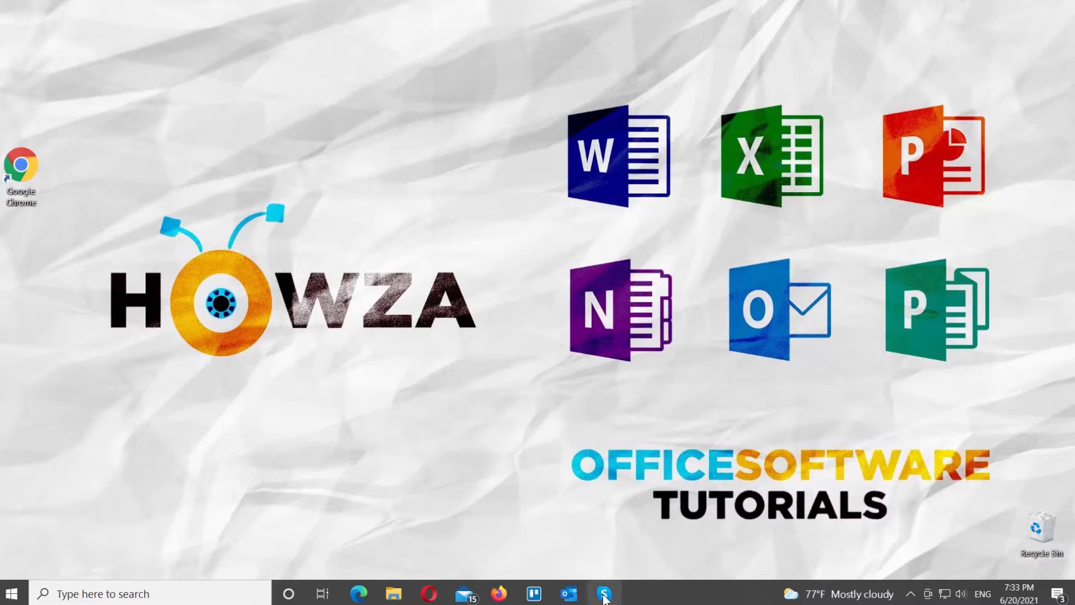
left_click(602, 593)
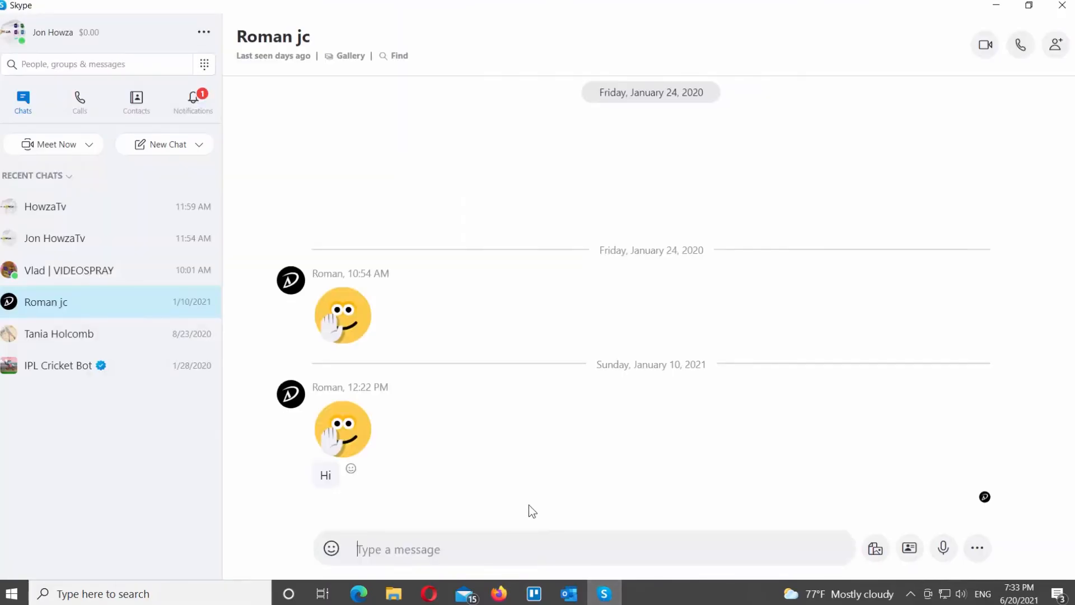
mouse_move(44, 111)
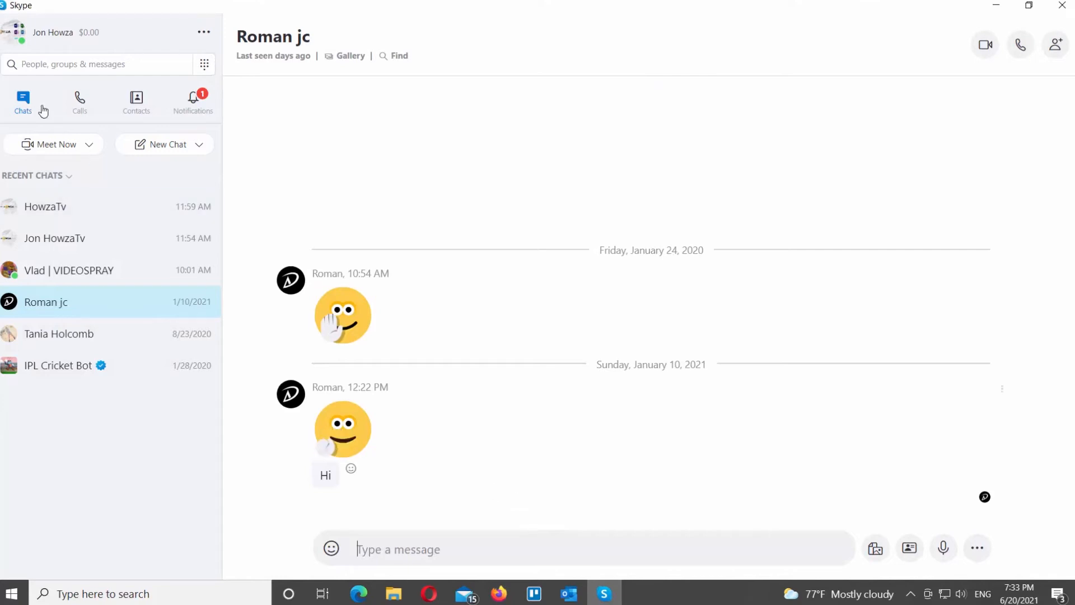
left_click(135, 102)
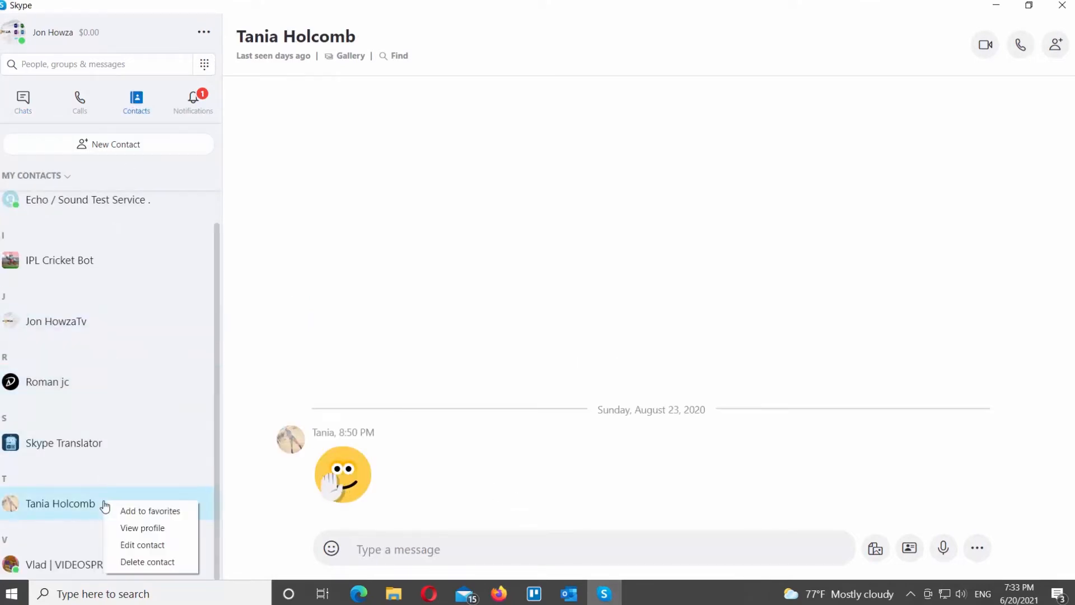
mouse_move(142, 528)
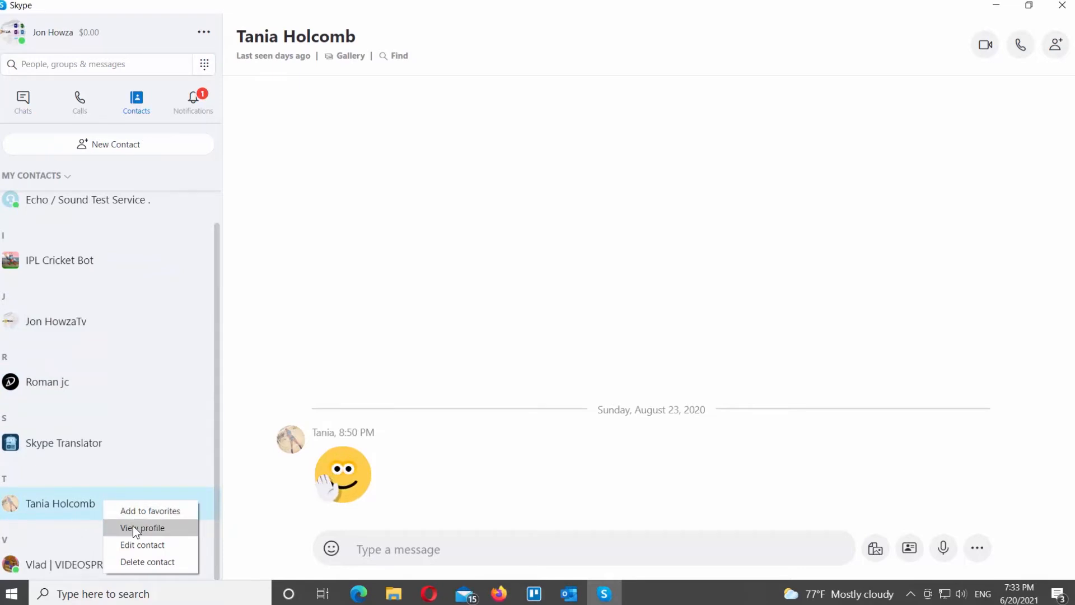
left_click(142, 527)
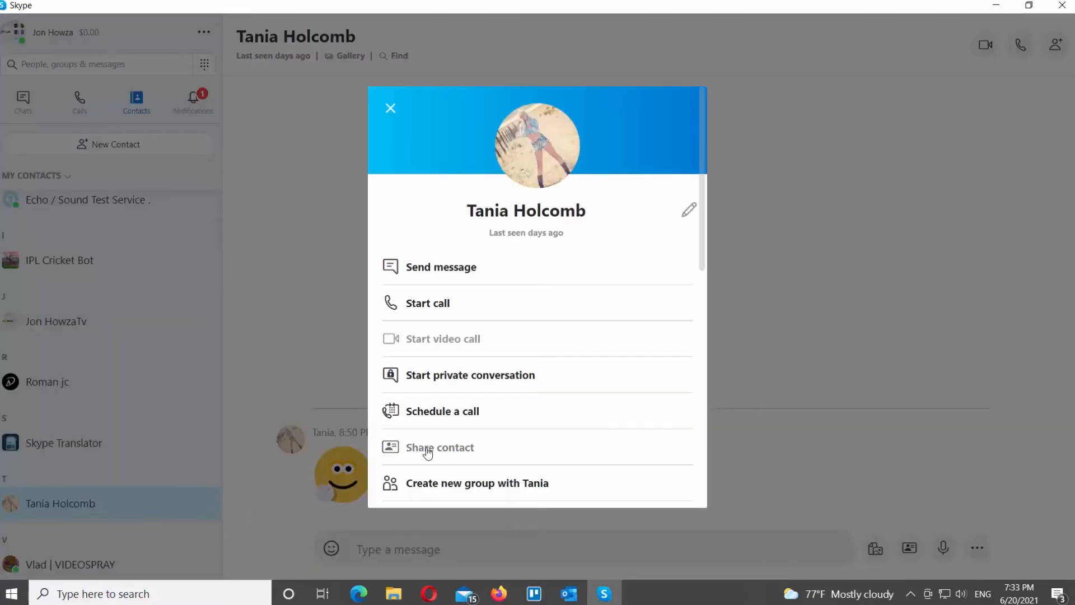
left_click(440, 447)
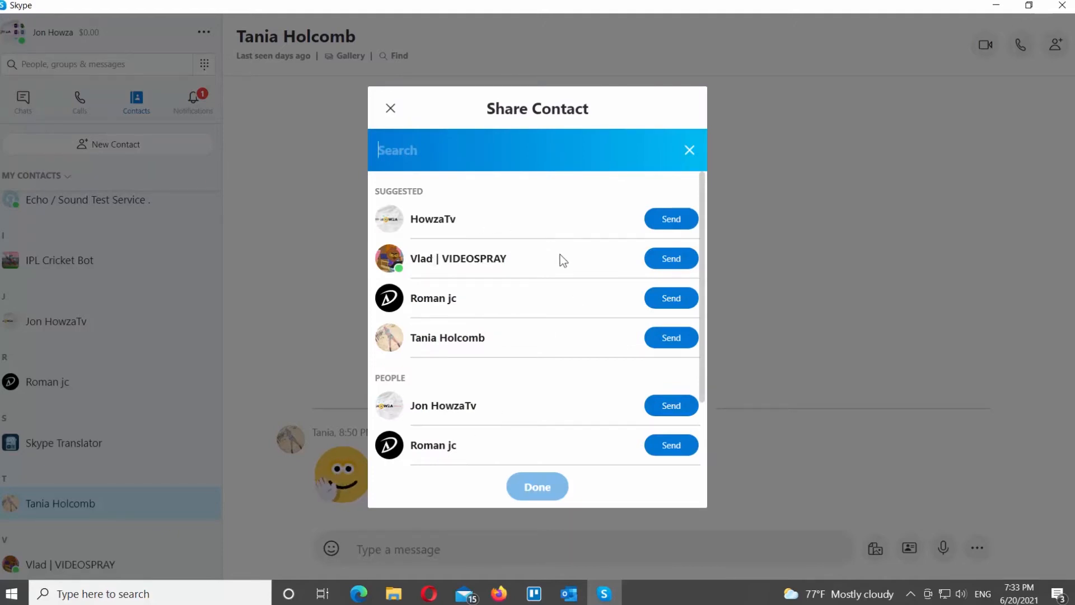
left_click(670, 257)
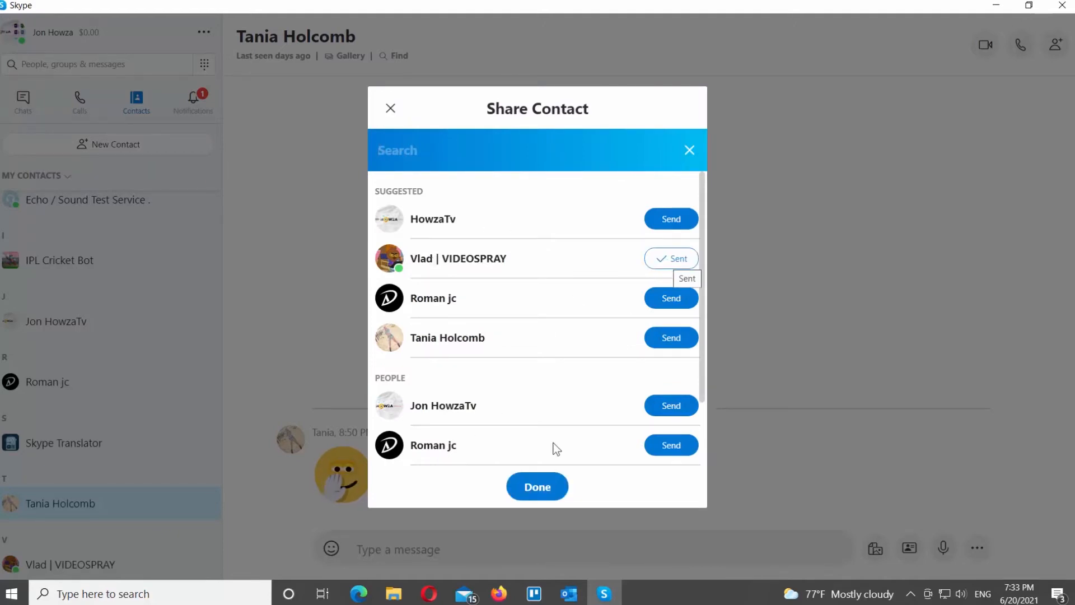
left_click(537, 486)
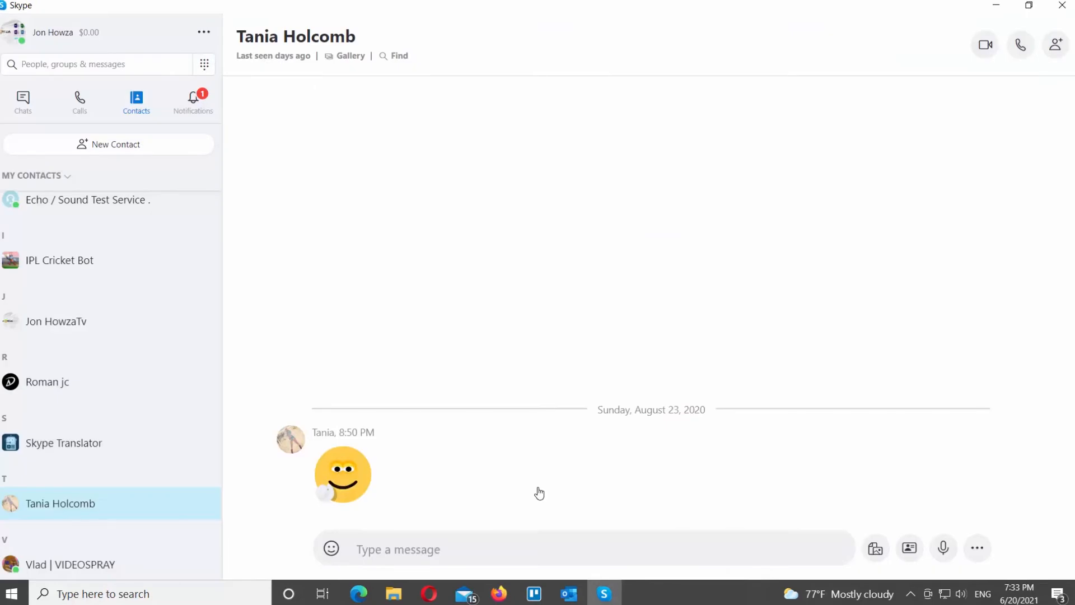
mouse_move(148, 516)
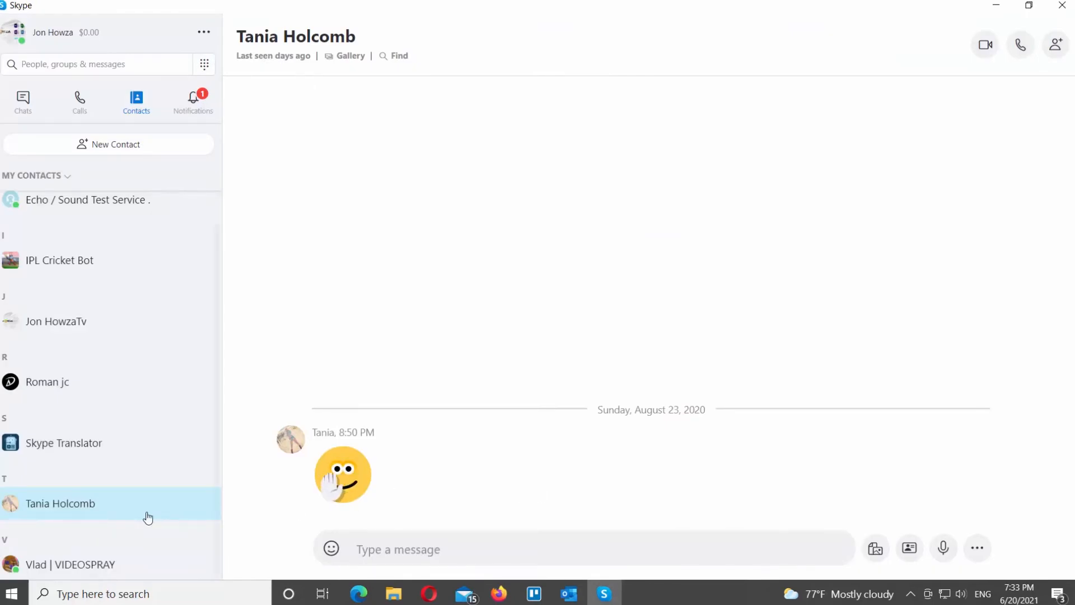
mouse_move(143, 516)
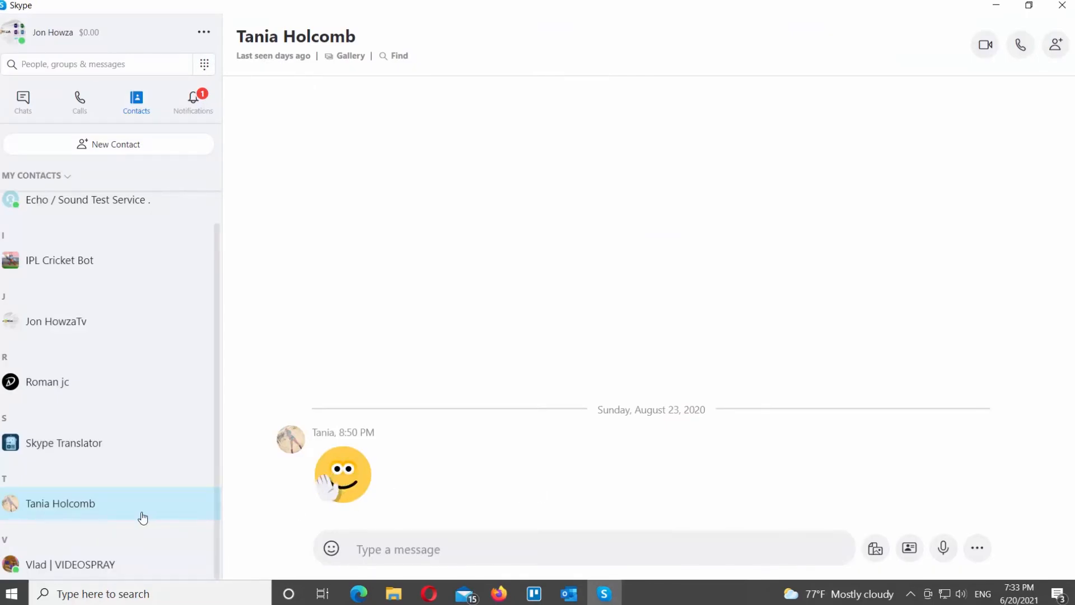
mouse_move(134, 515)
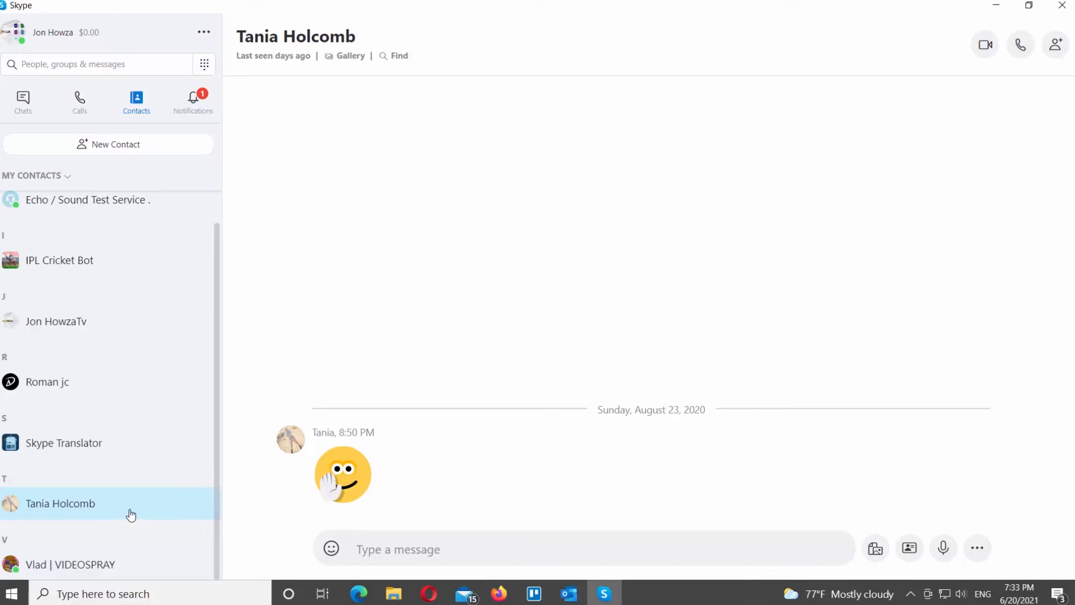
right_click(59, 503)
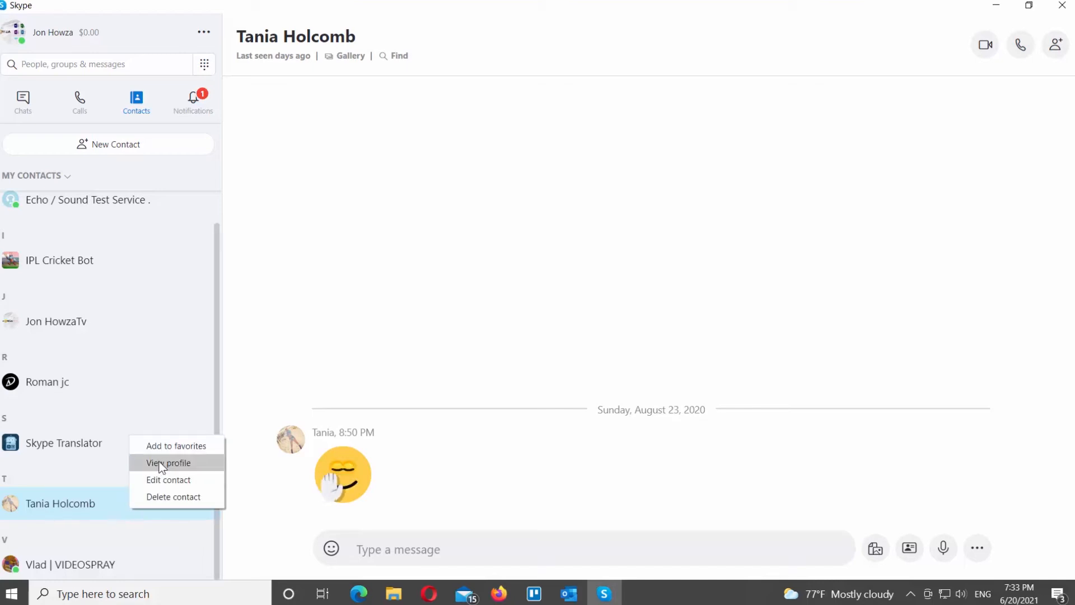
left_click(168, 462)
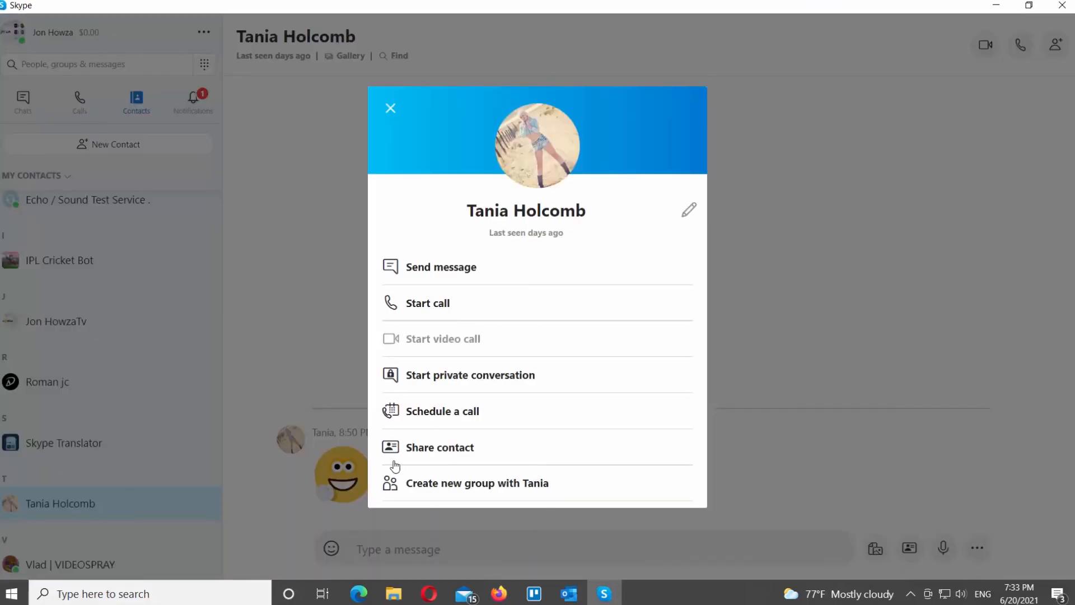
left_click(439, 447)
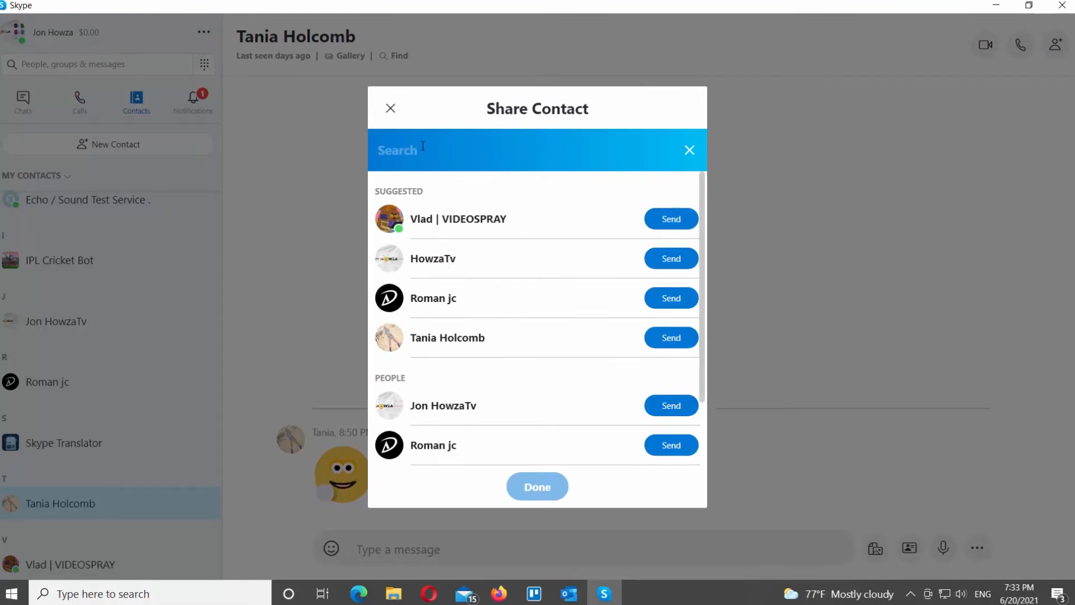
type("howzatv")
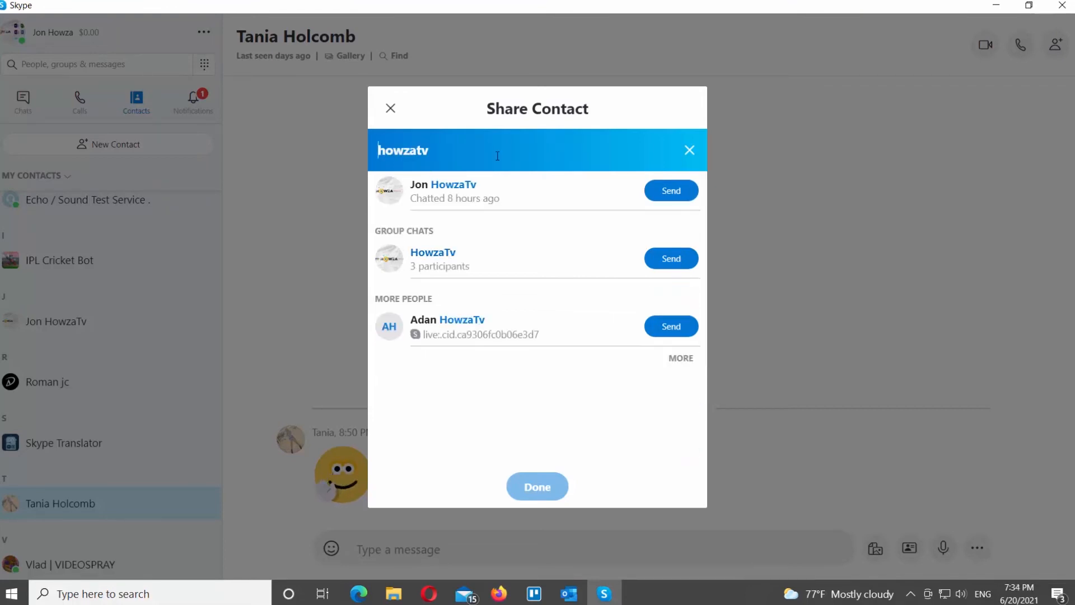
mouse_move(486, 337)
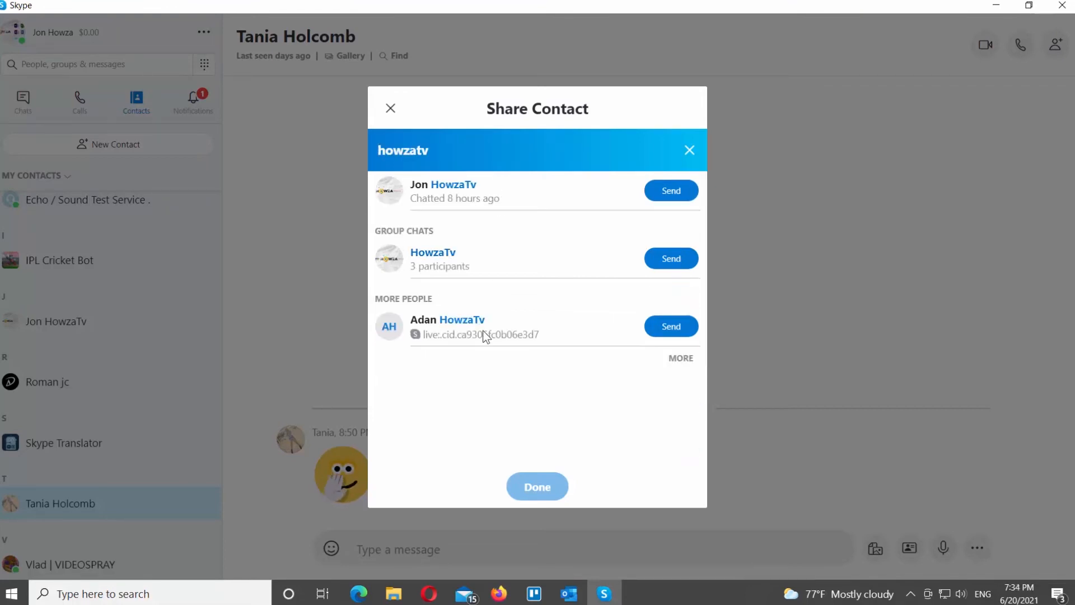
mouse_move(670, 329)
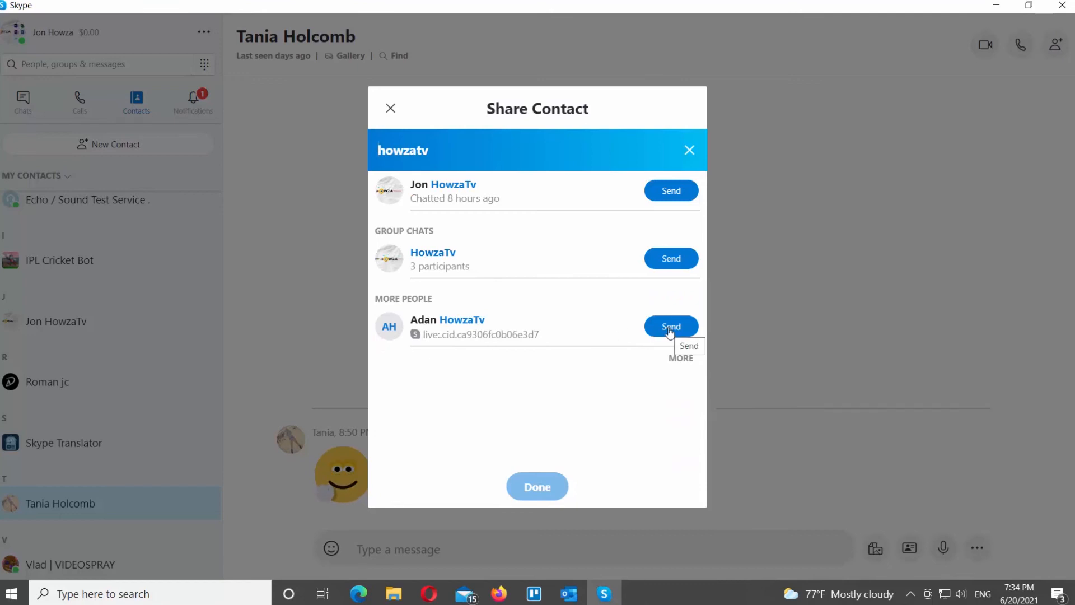
left_click(537, 486)
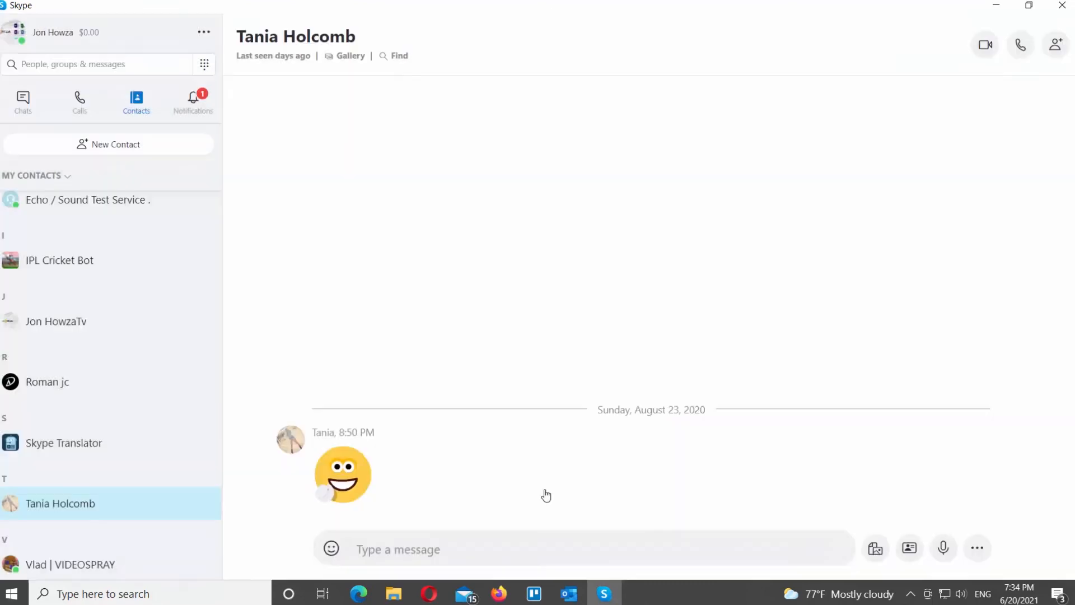